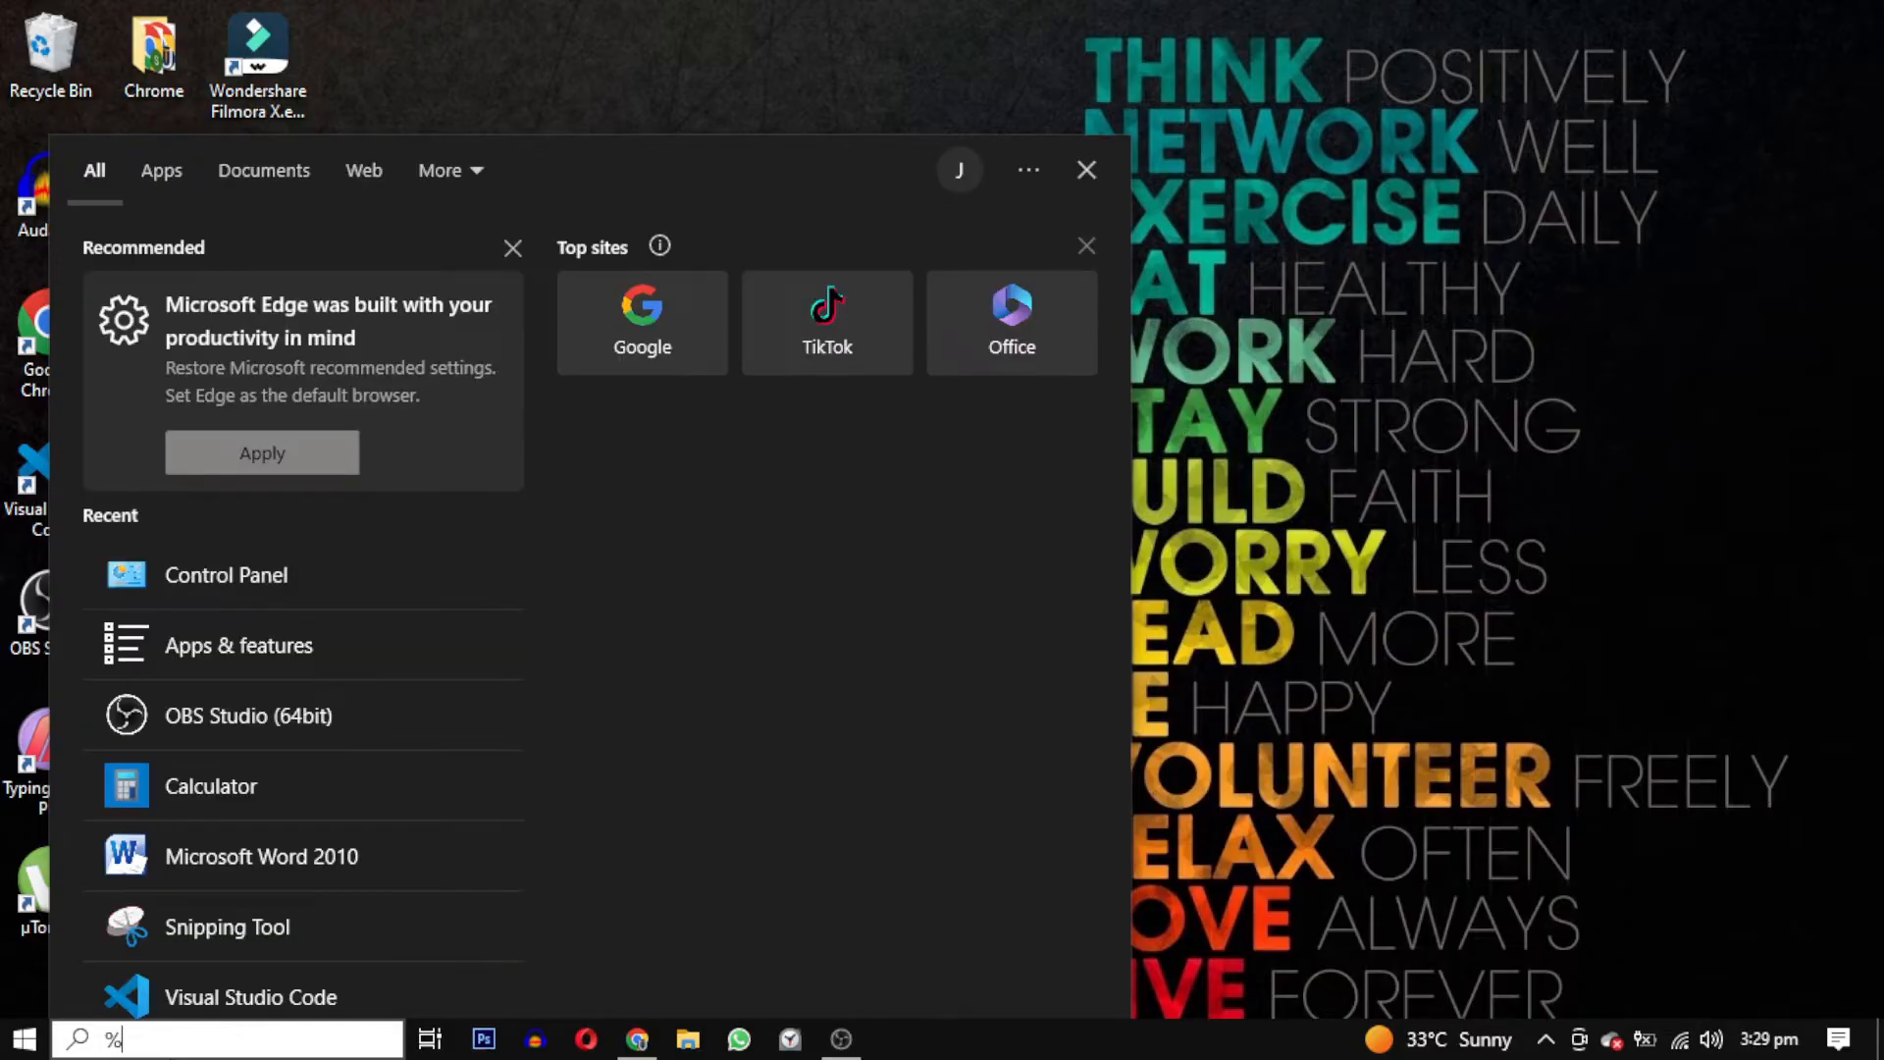
Step: Search Windows for '%appdata%' to surface the AppData file folder
text(app)
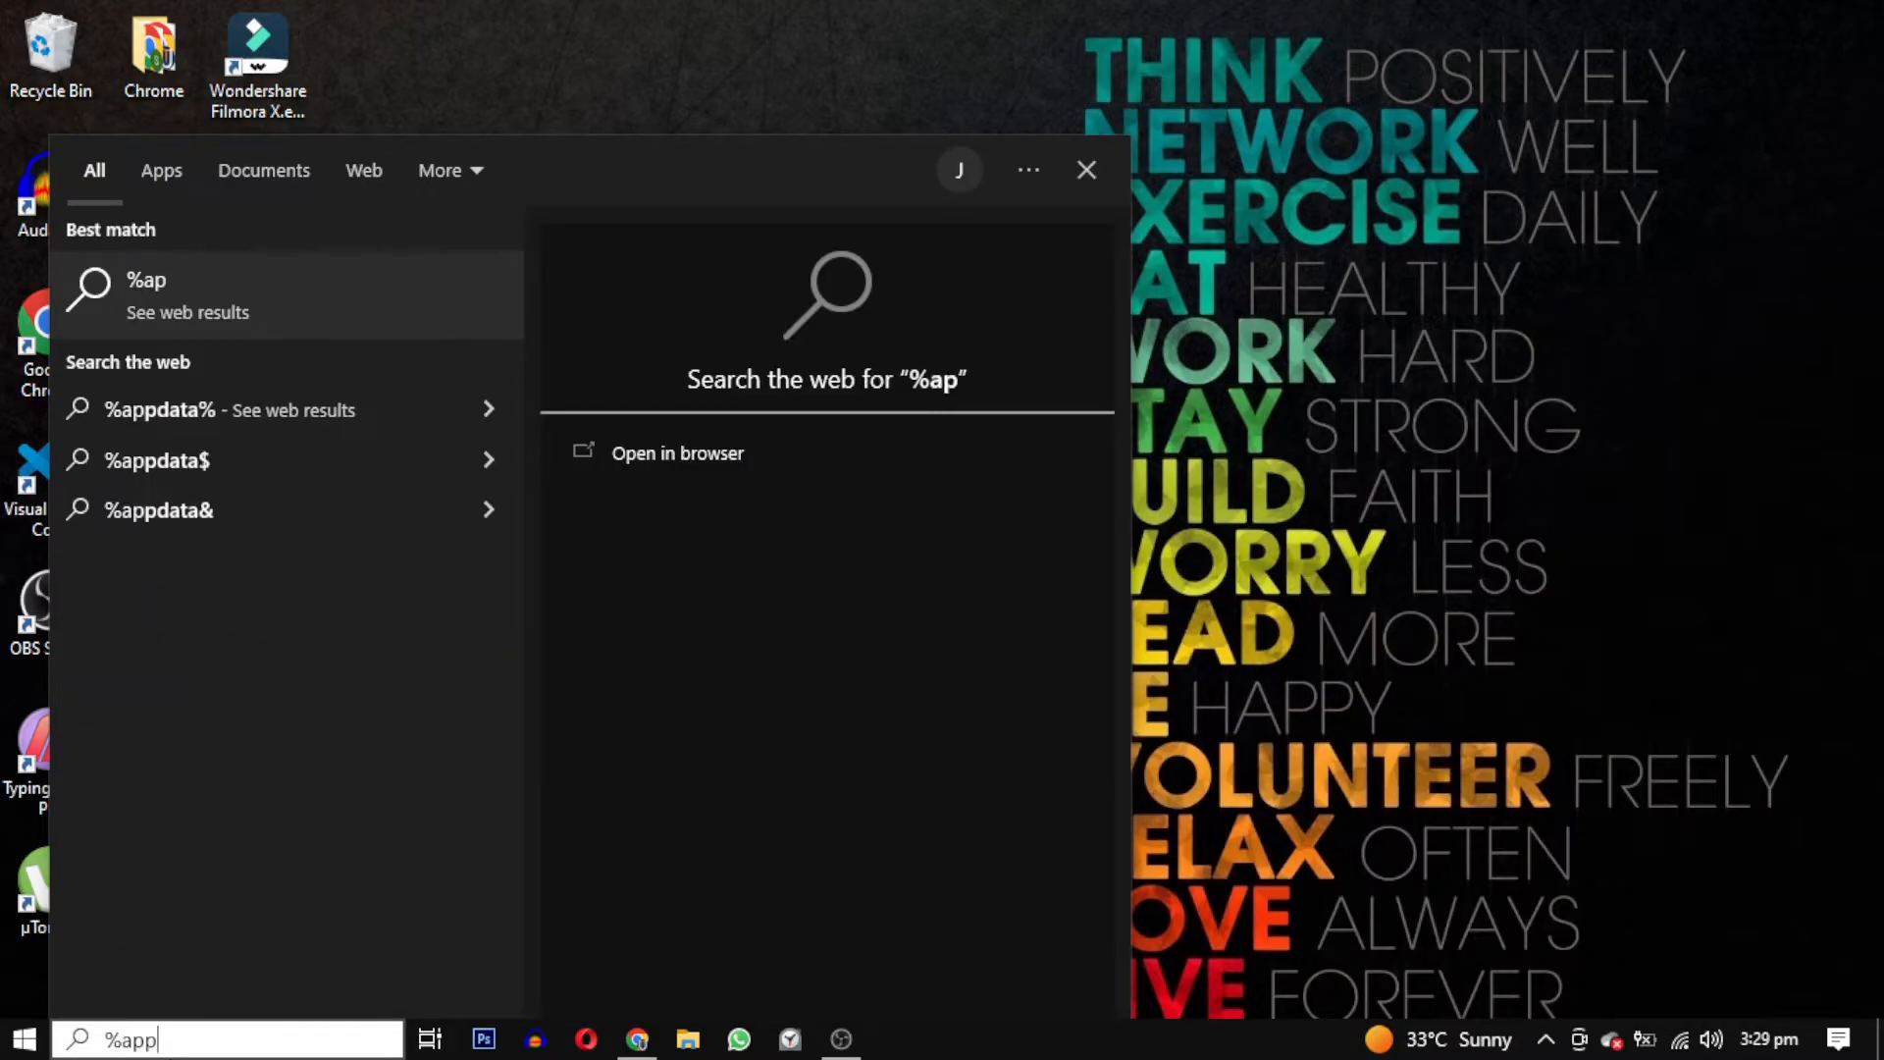
text(data)
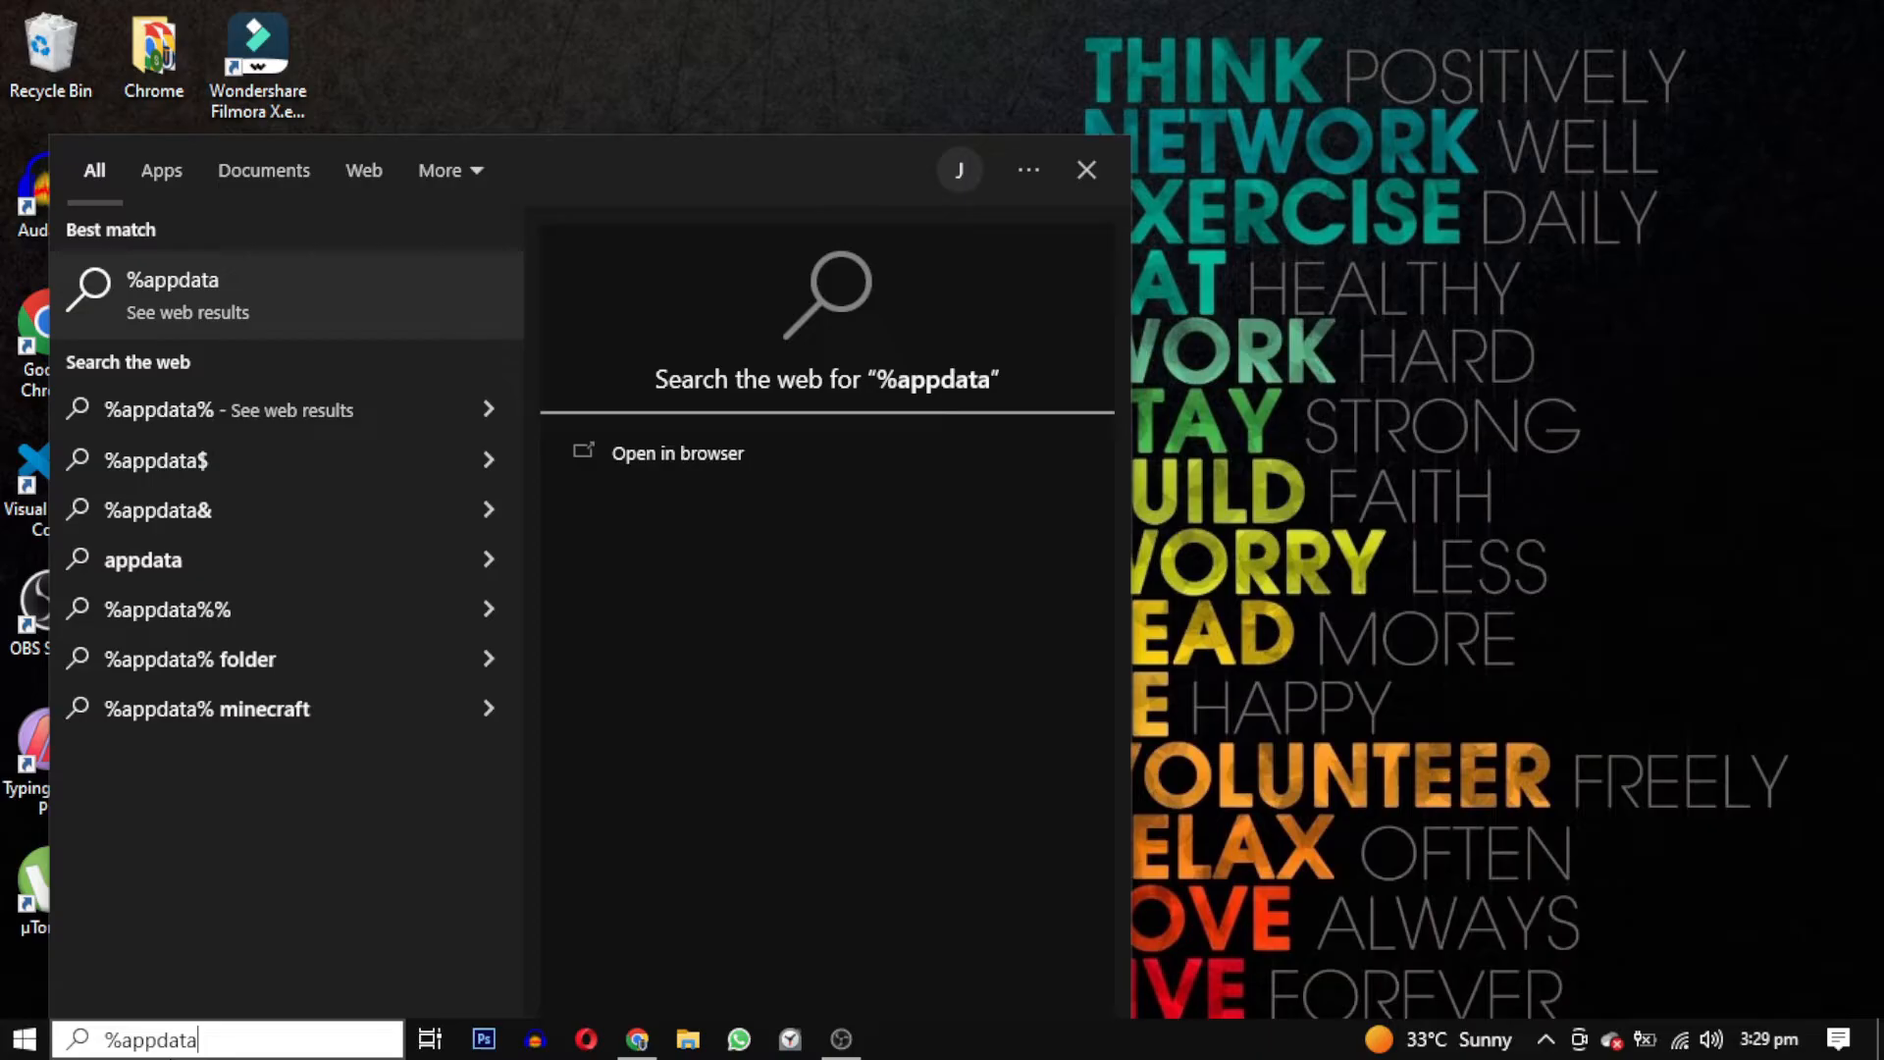
text(%)
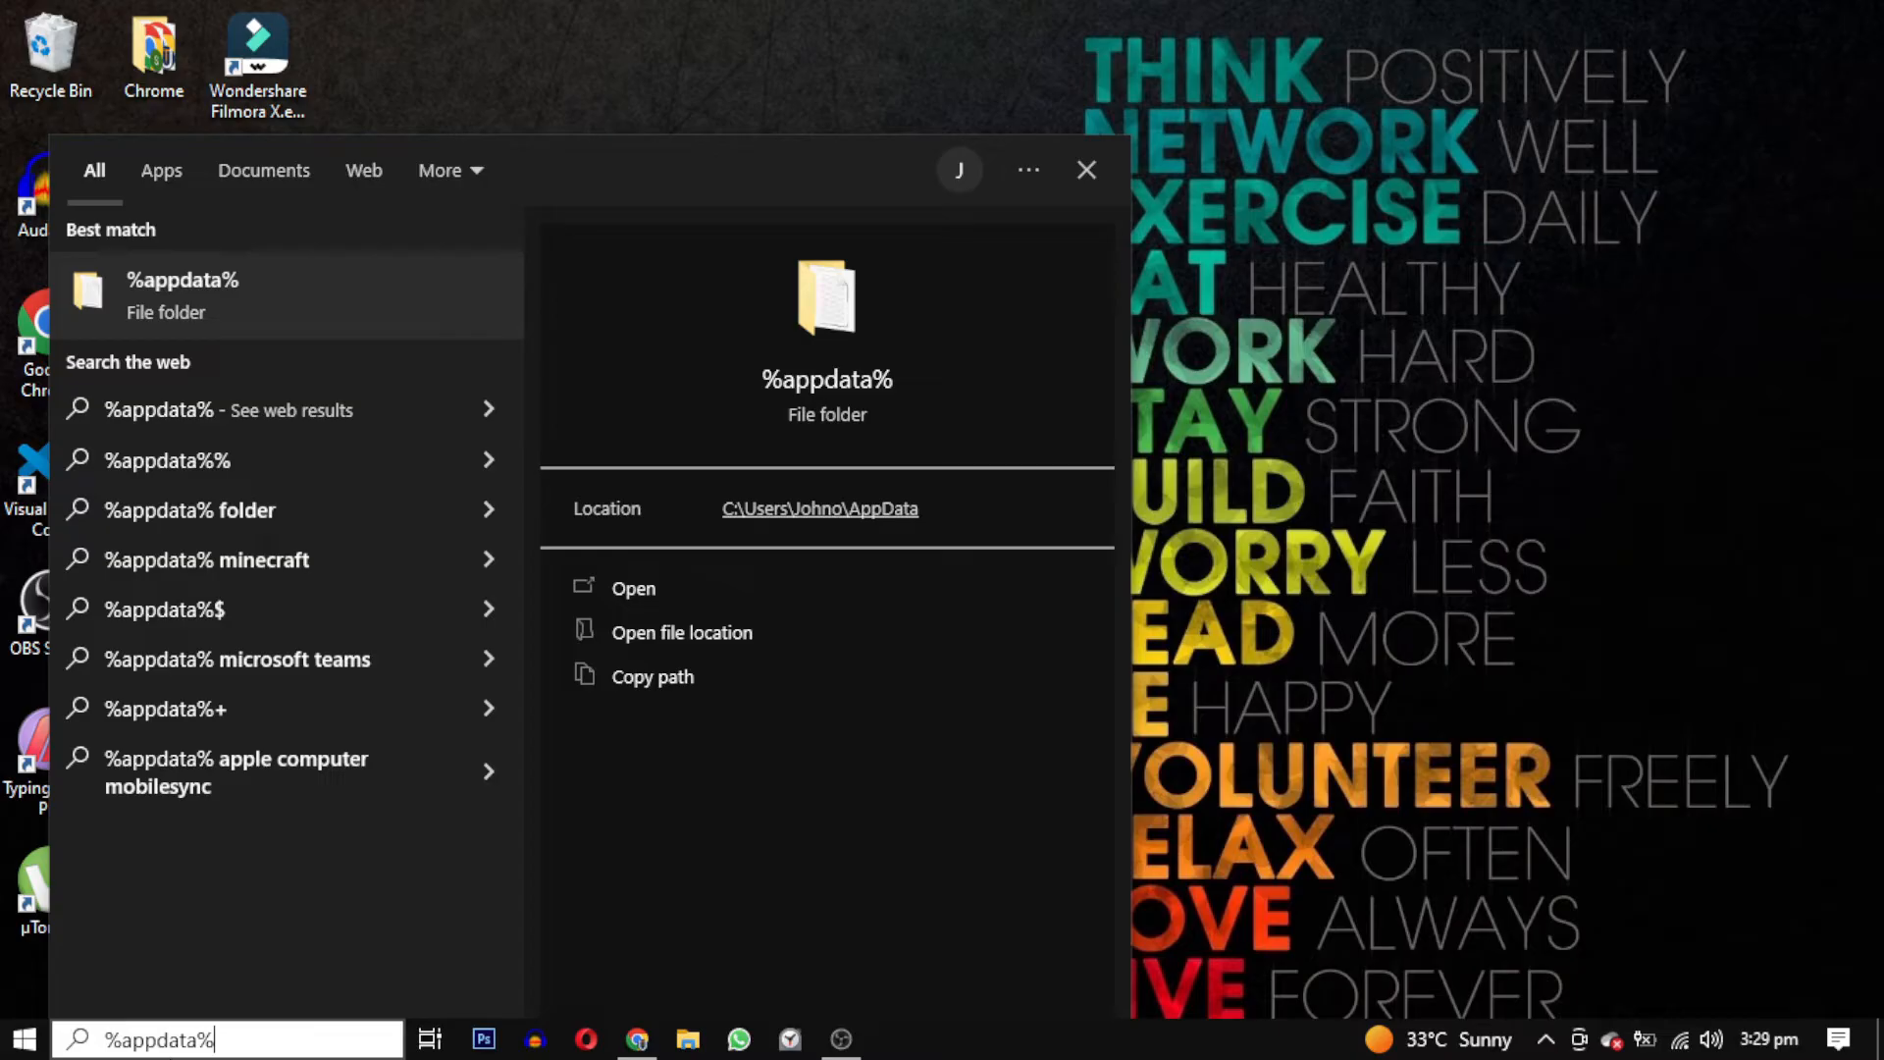
mouse_move(200, 935)
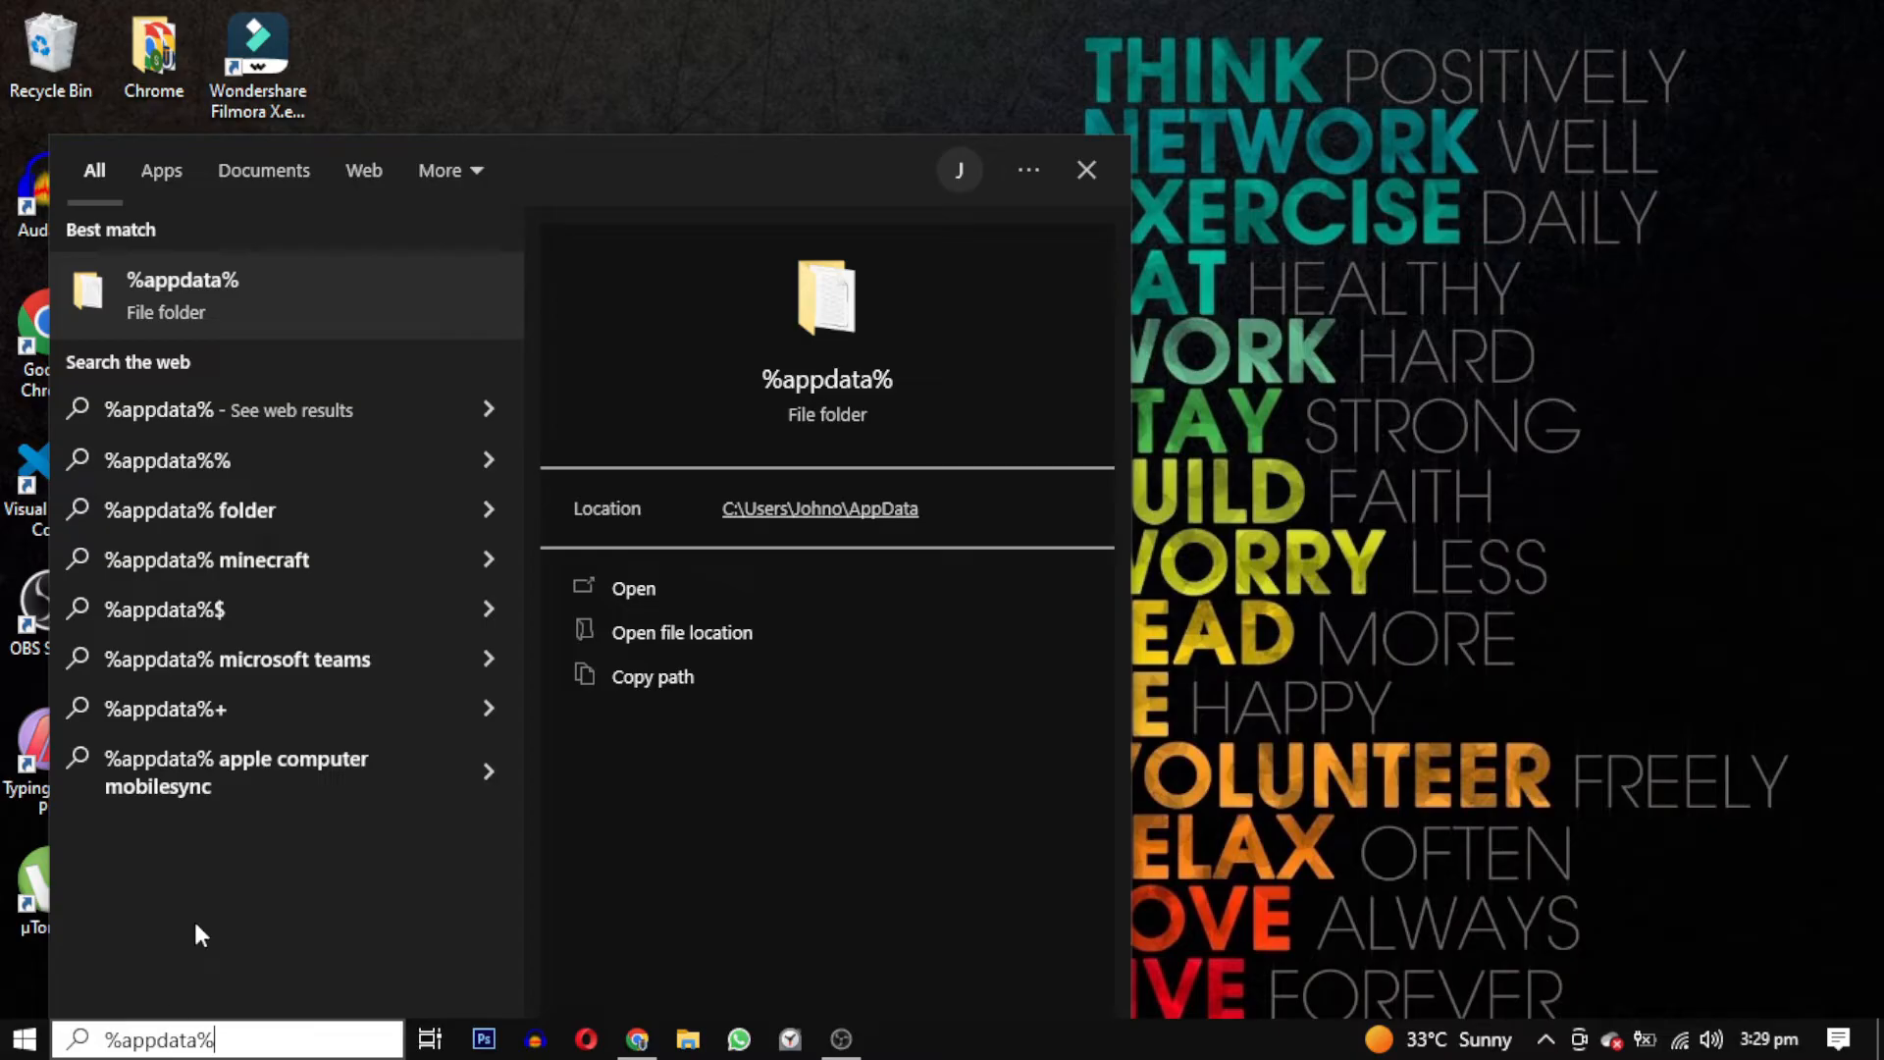
mouse_move(421, 734)
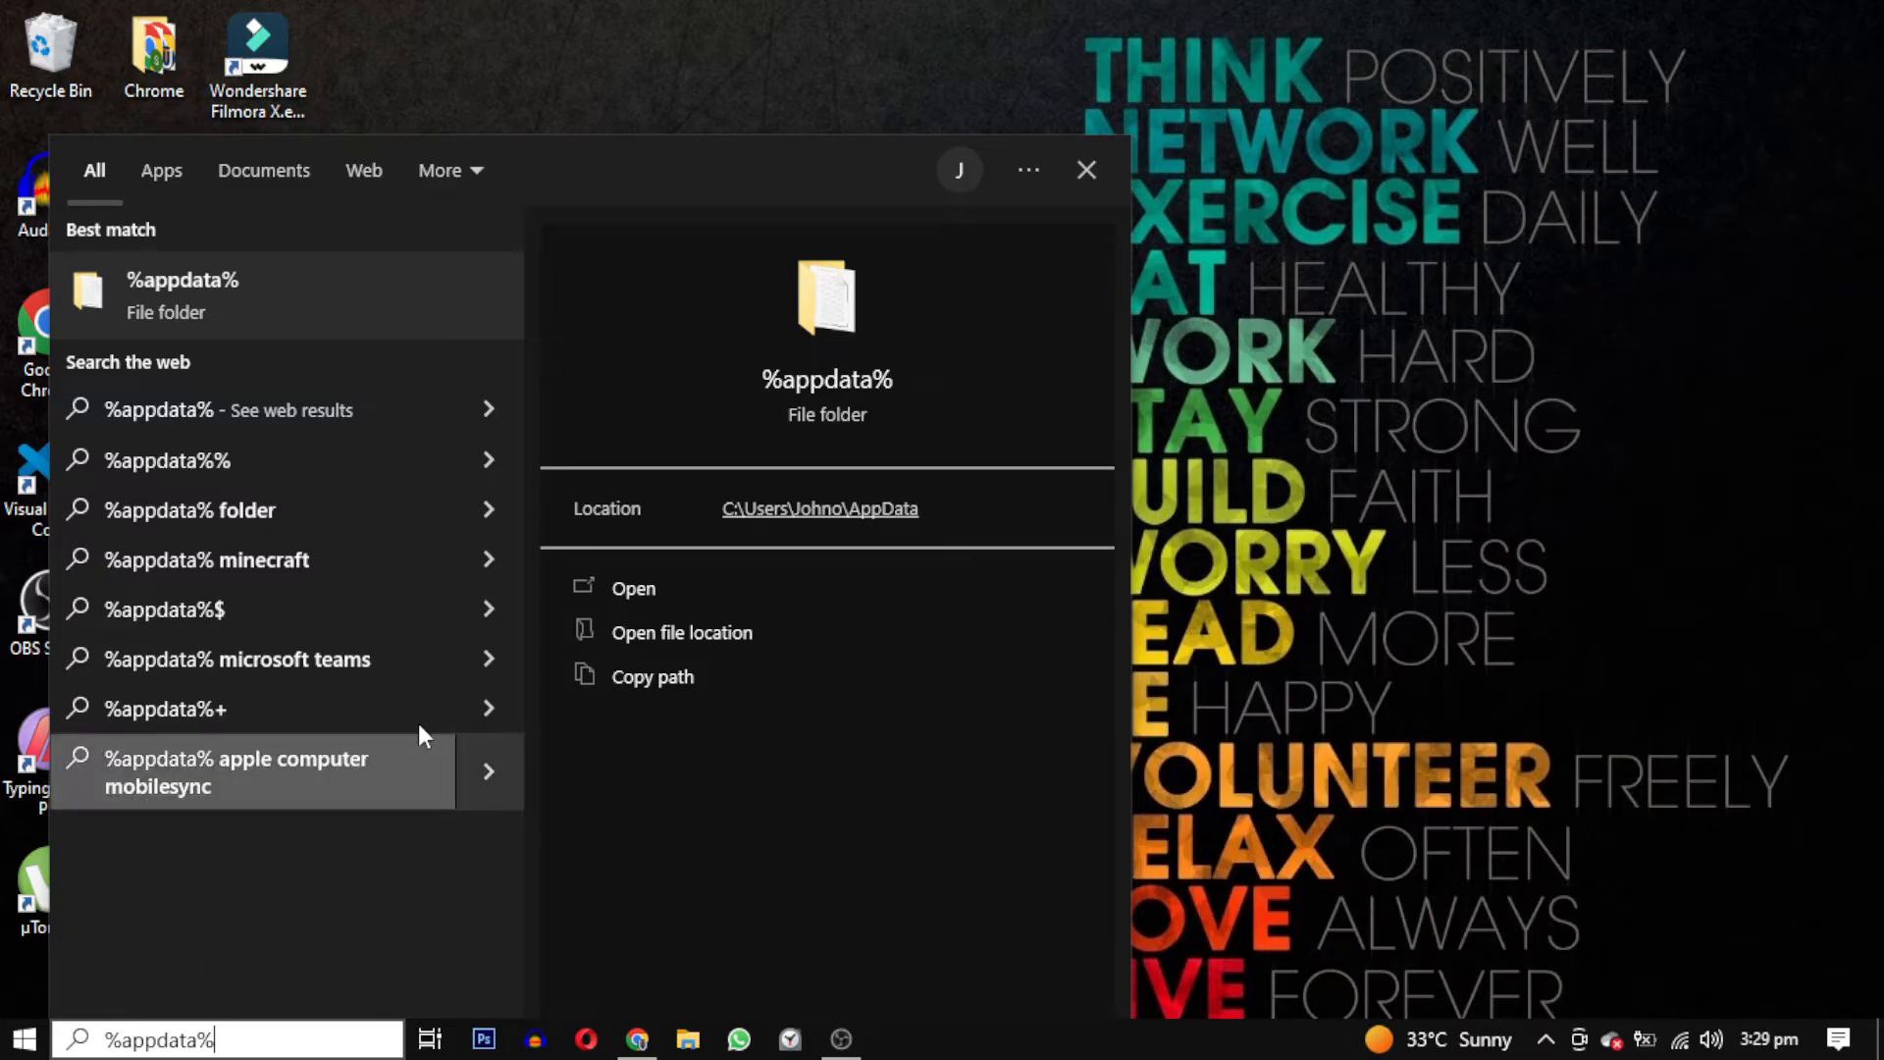
mouse_move(668, 597)
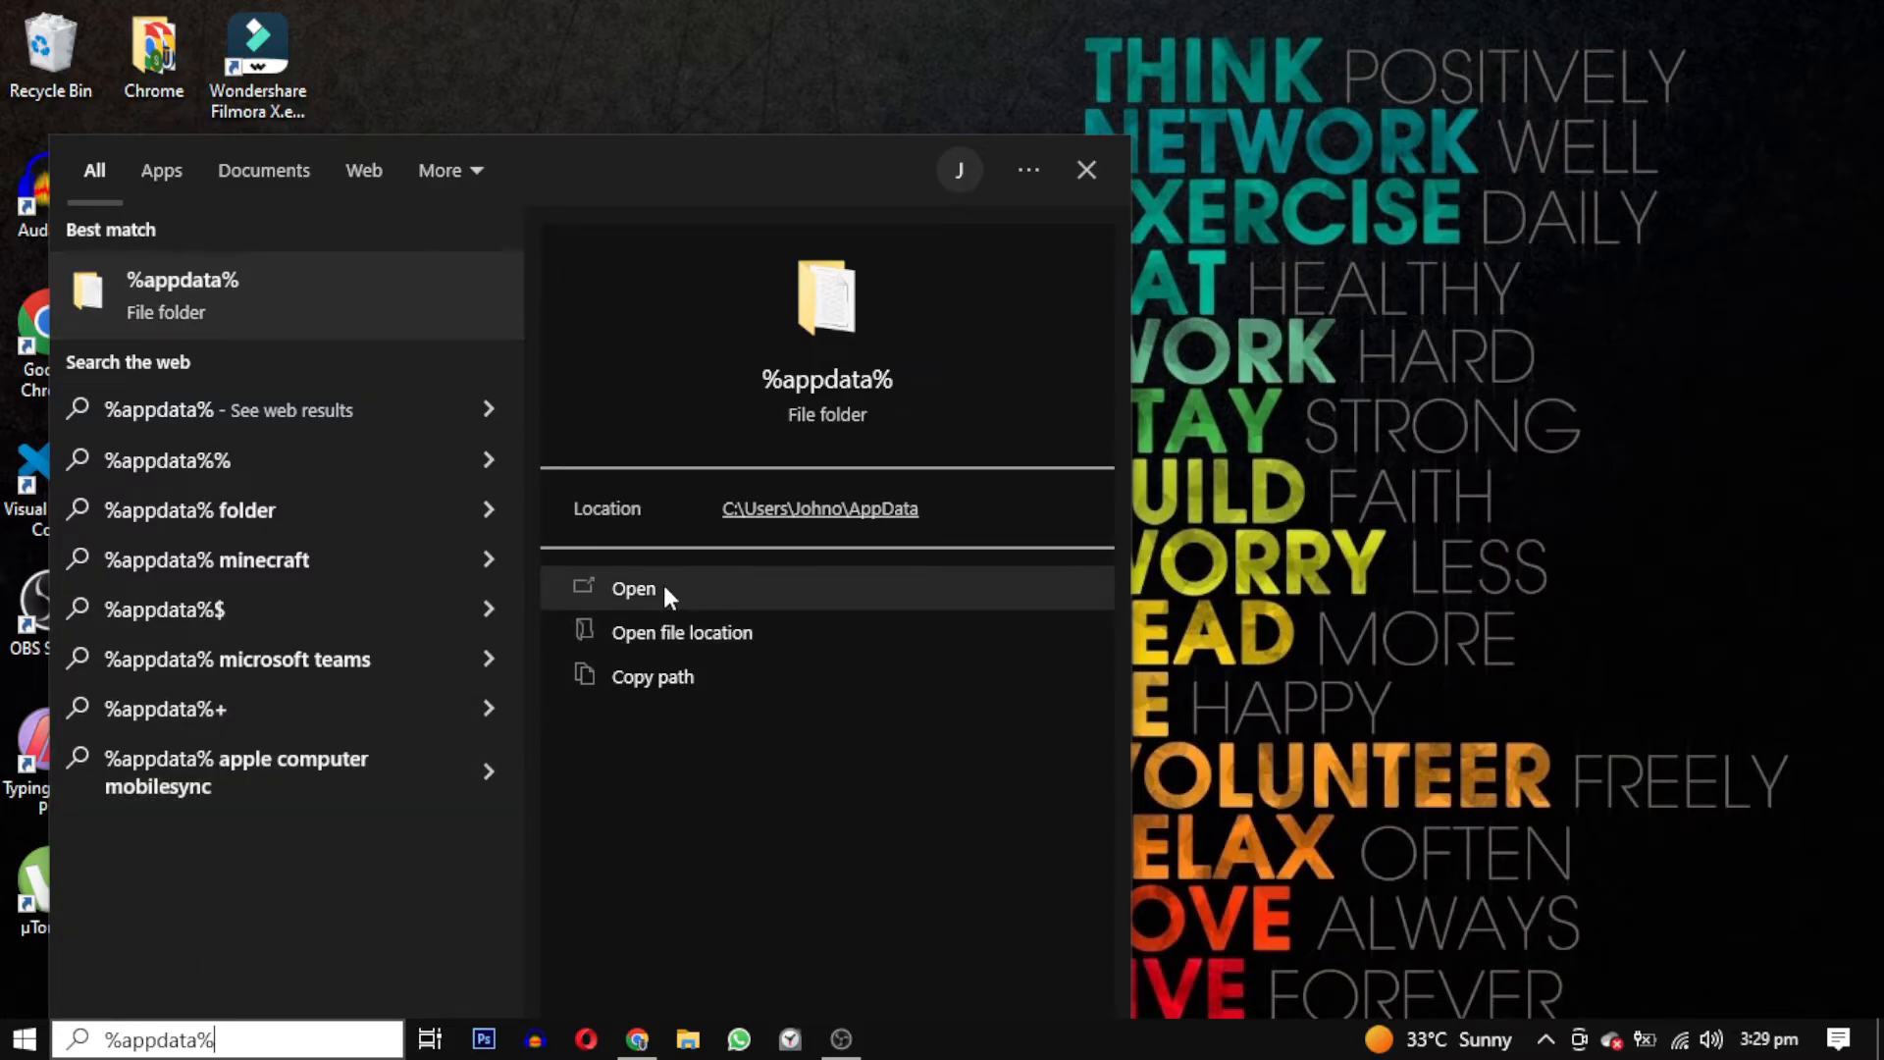
Step: Open the AppData Roaming folder and delete the .minecraft folder
click(632, 588)
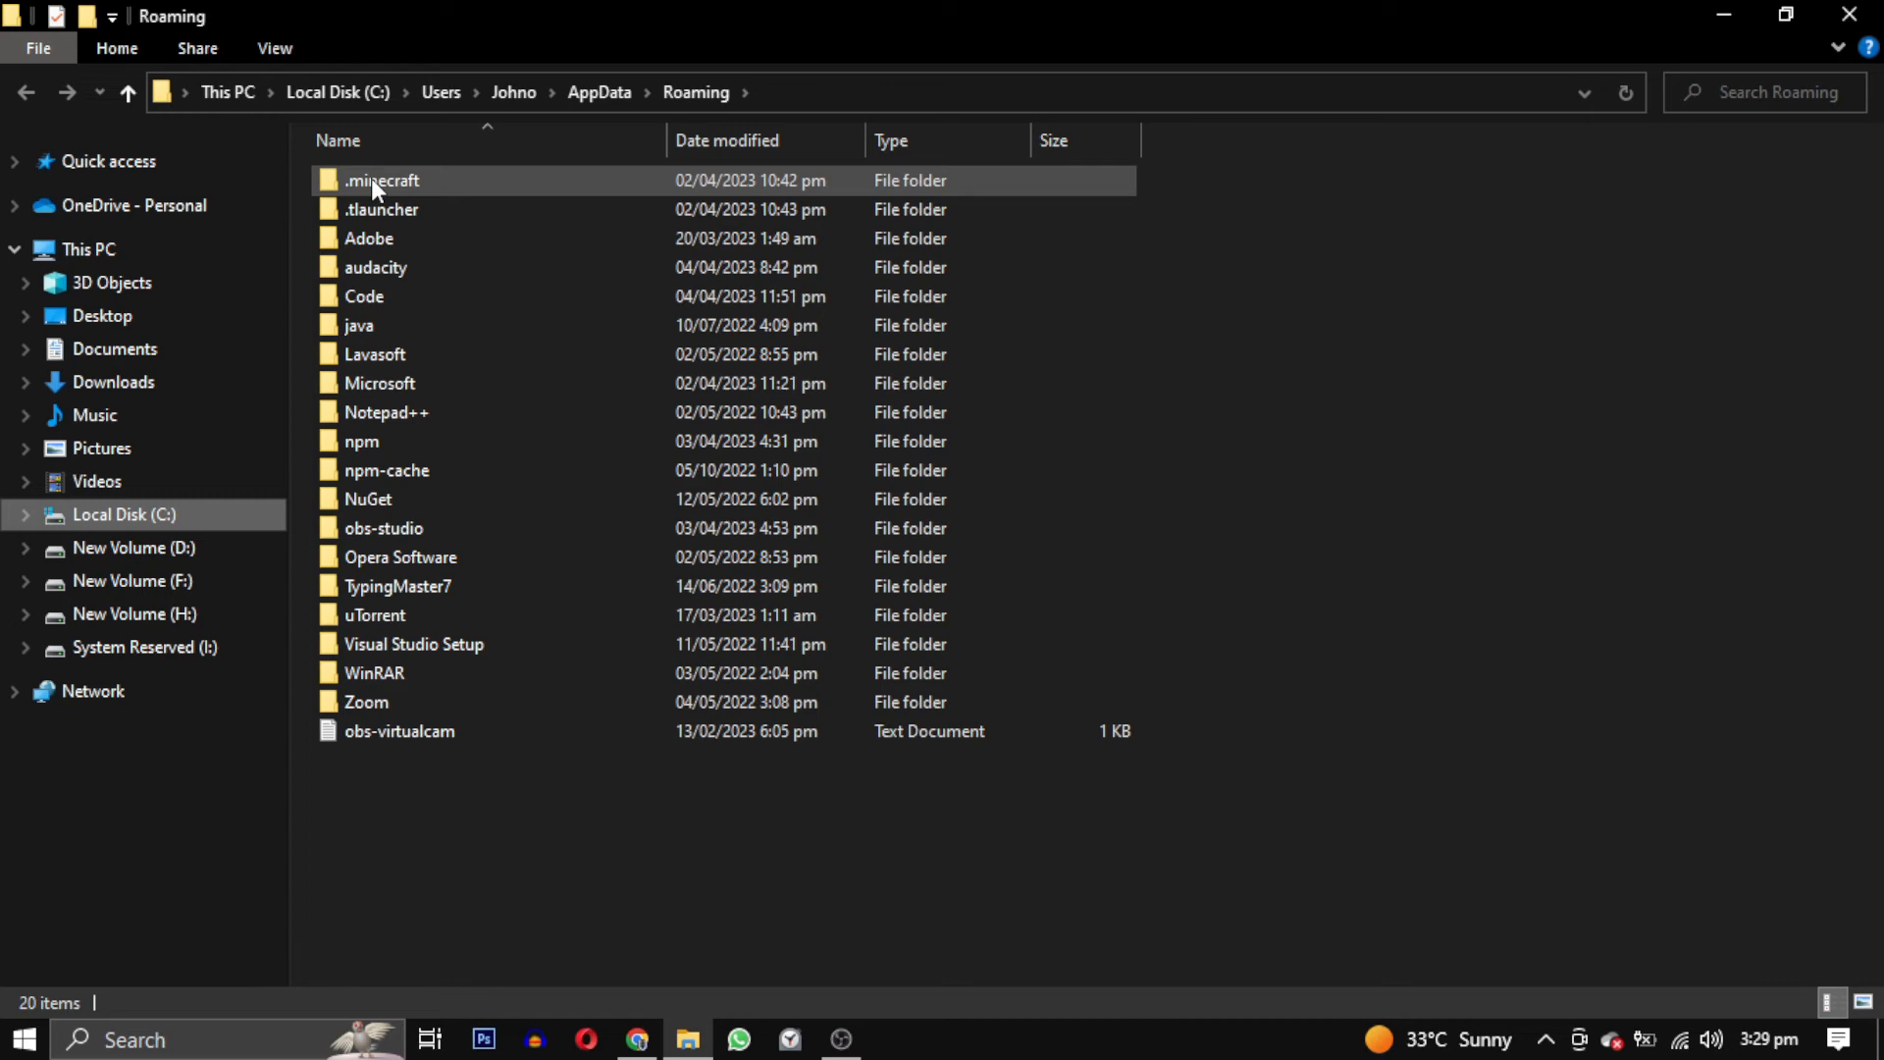
mouse_move(379, 181)
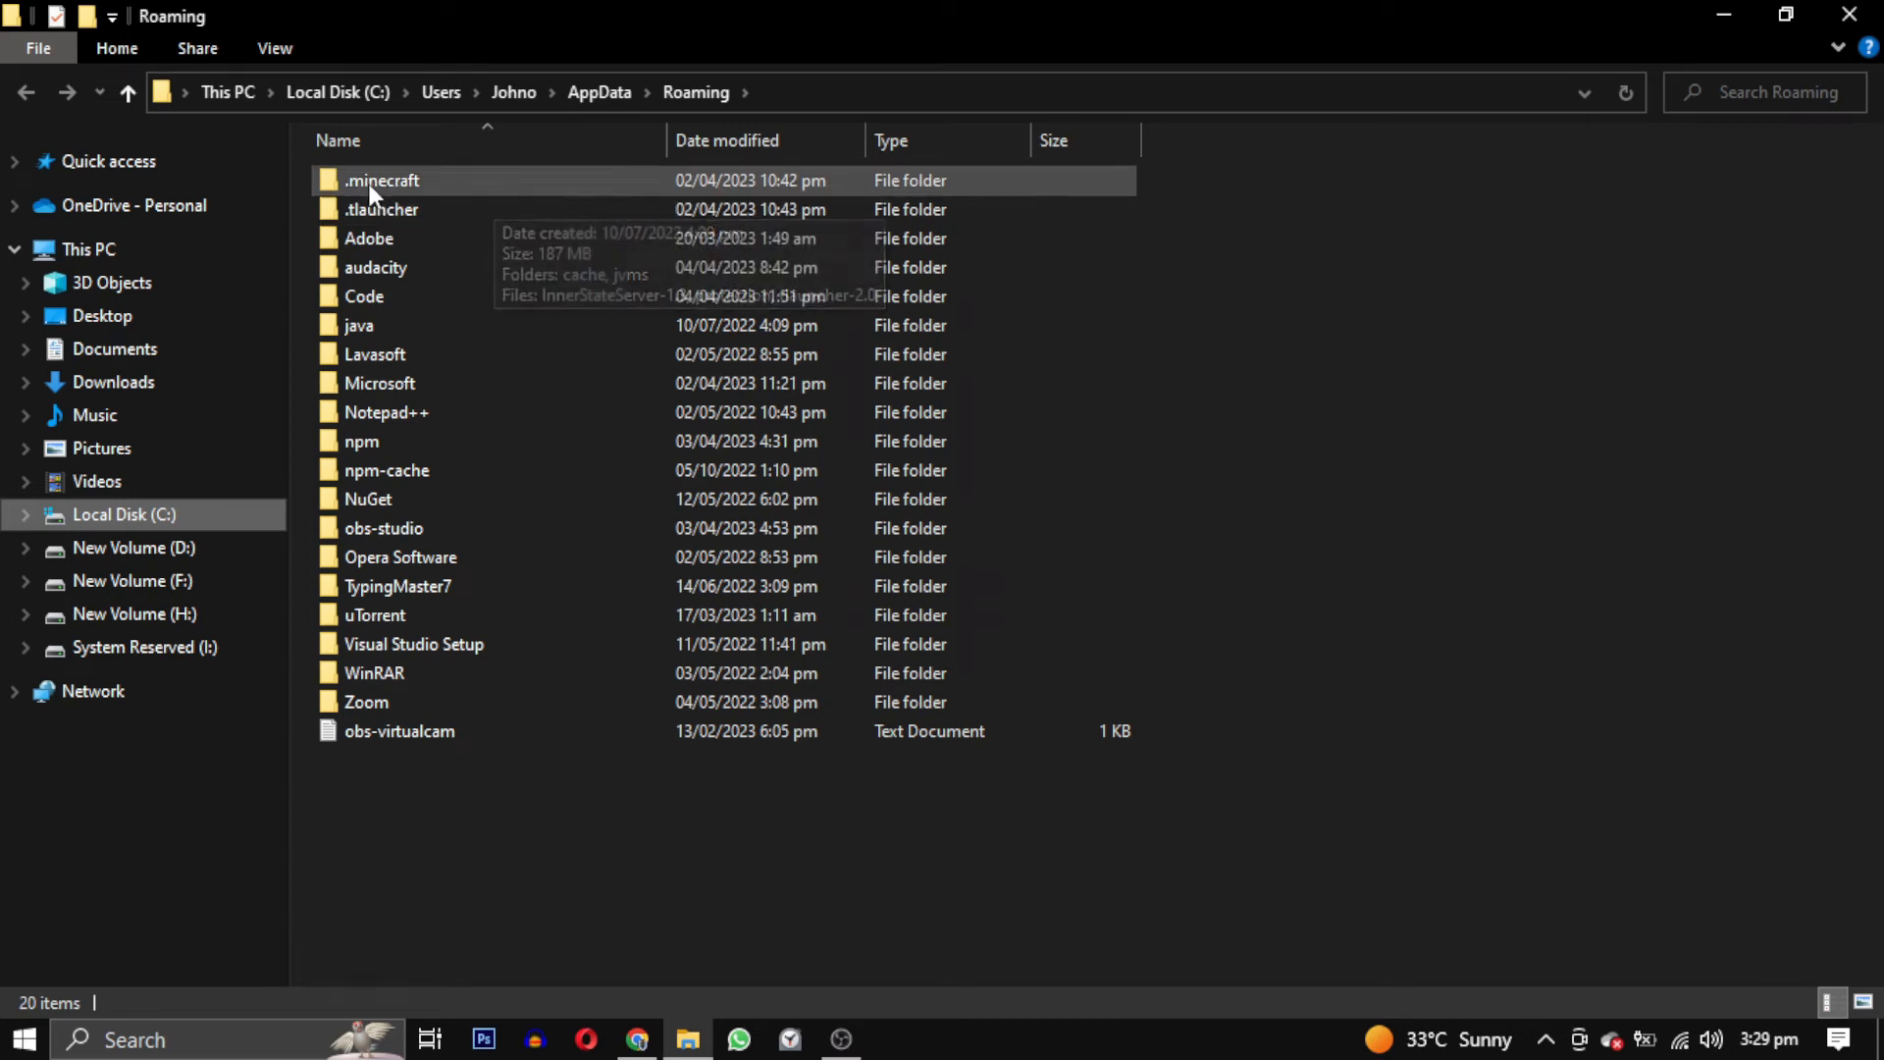
right_click(380, 181)
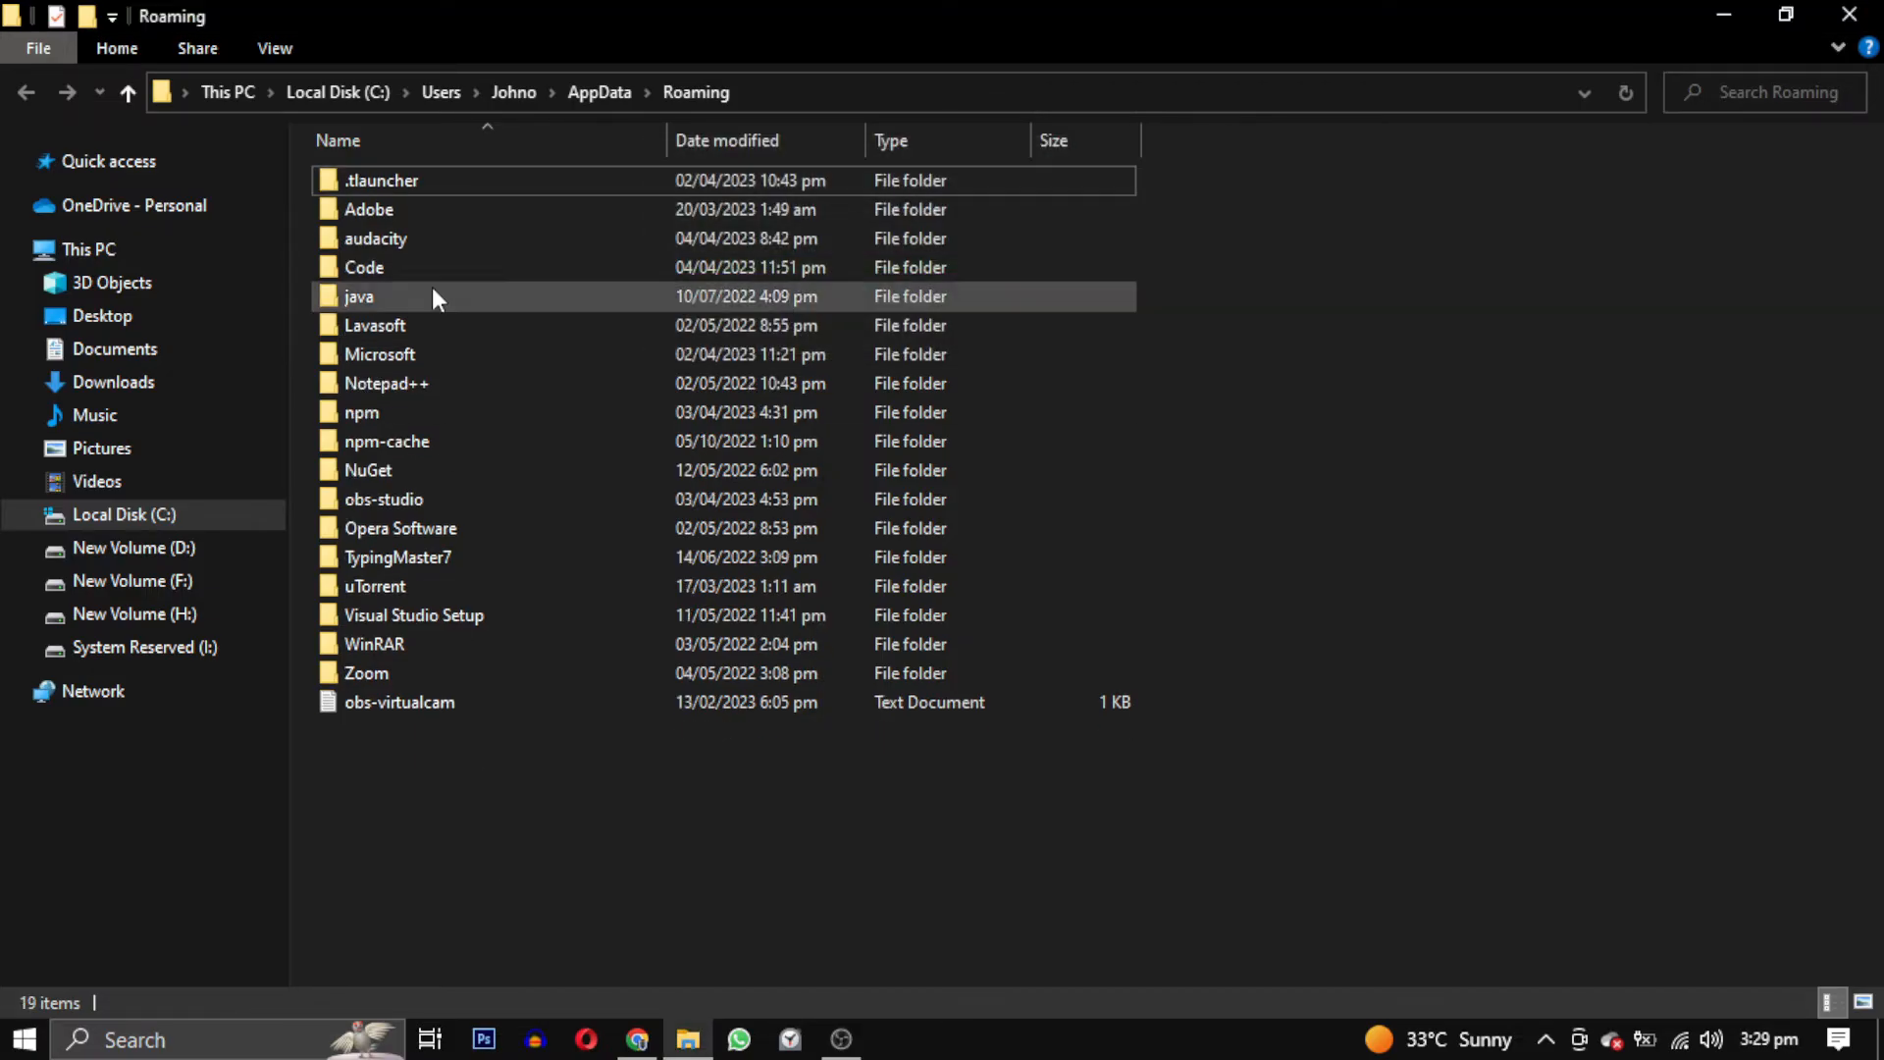
Step: Delete the .tlauncher folder from Roaming and close the File Explorer window
click(382, 181)
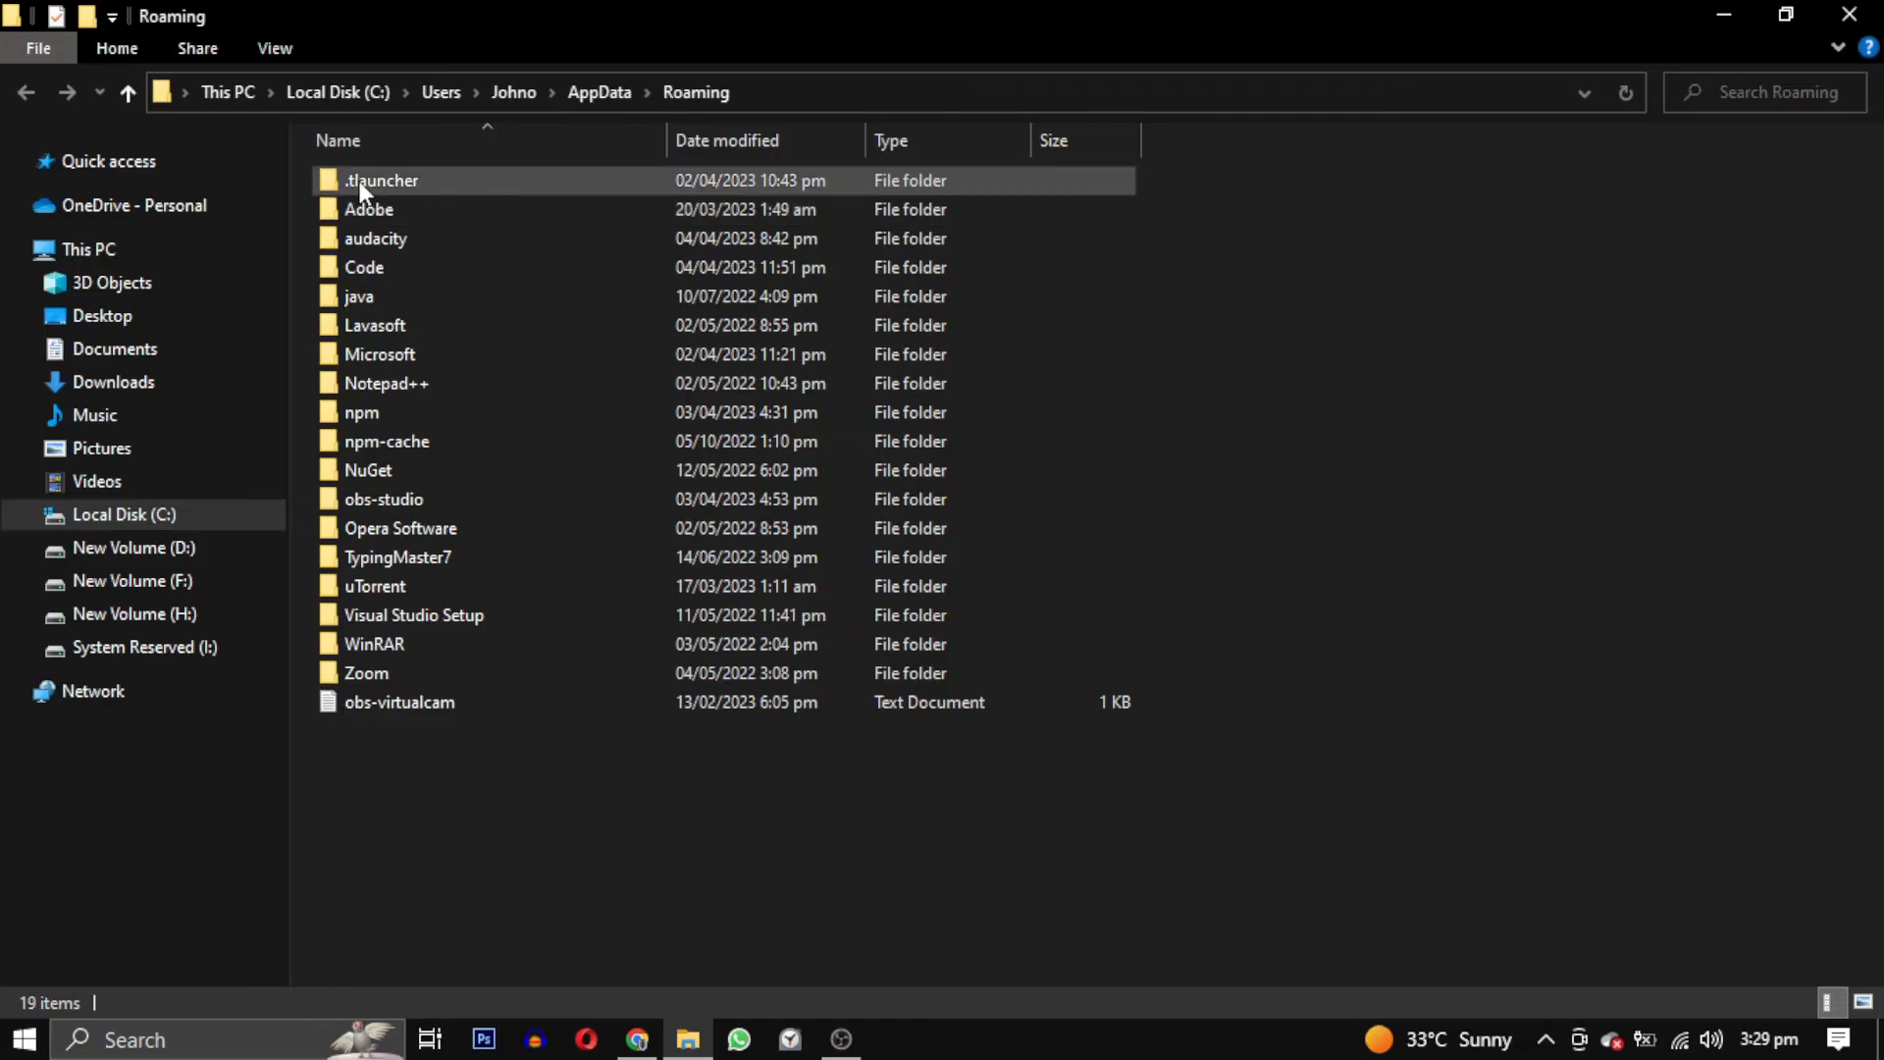
right_click(381, 180)
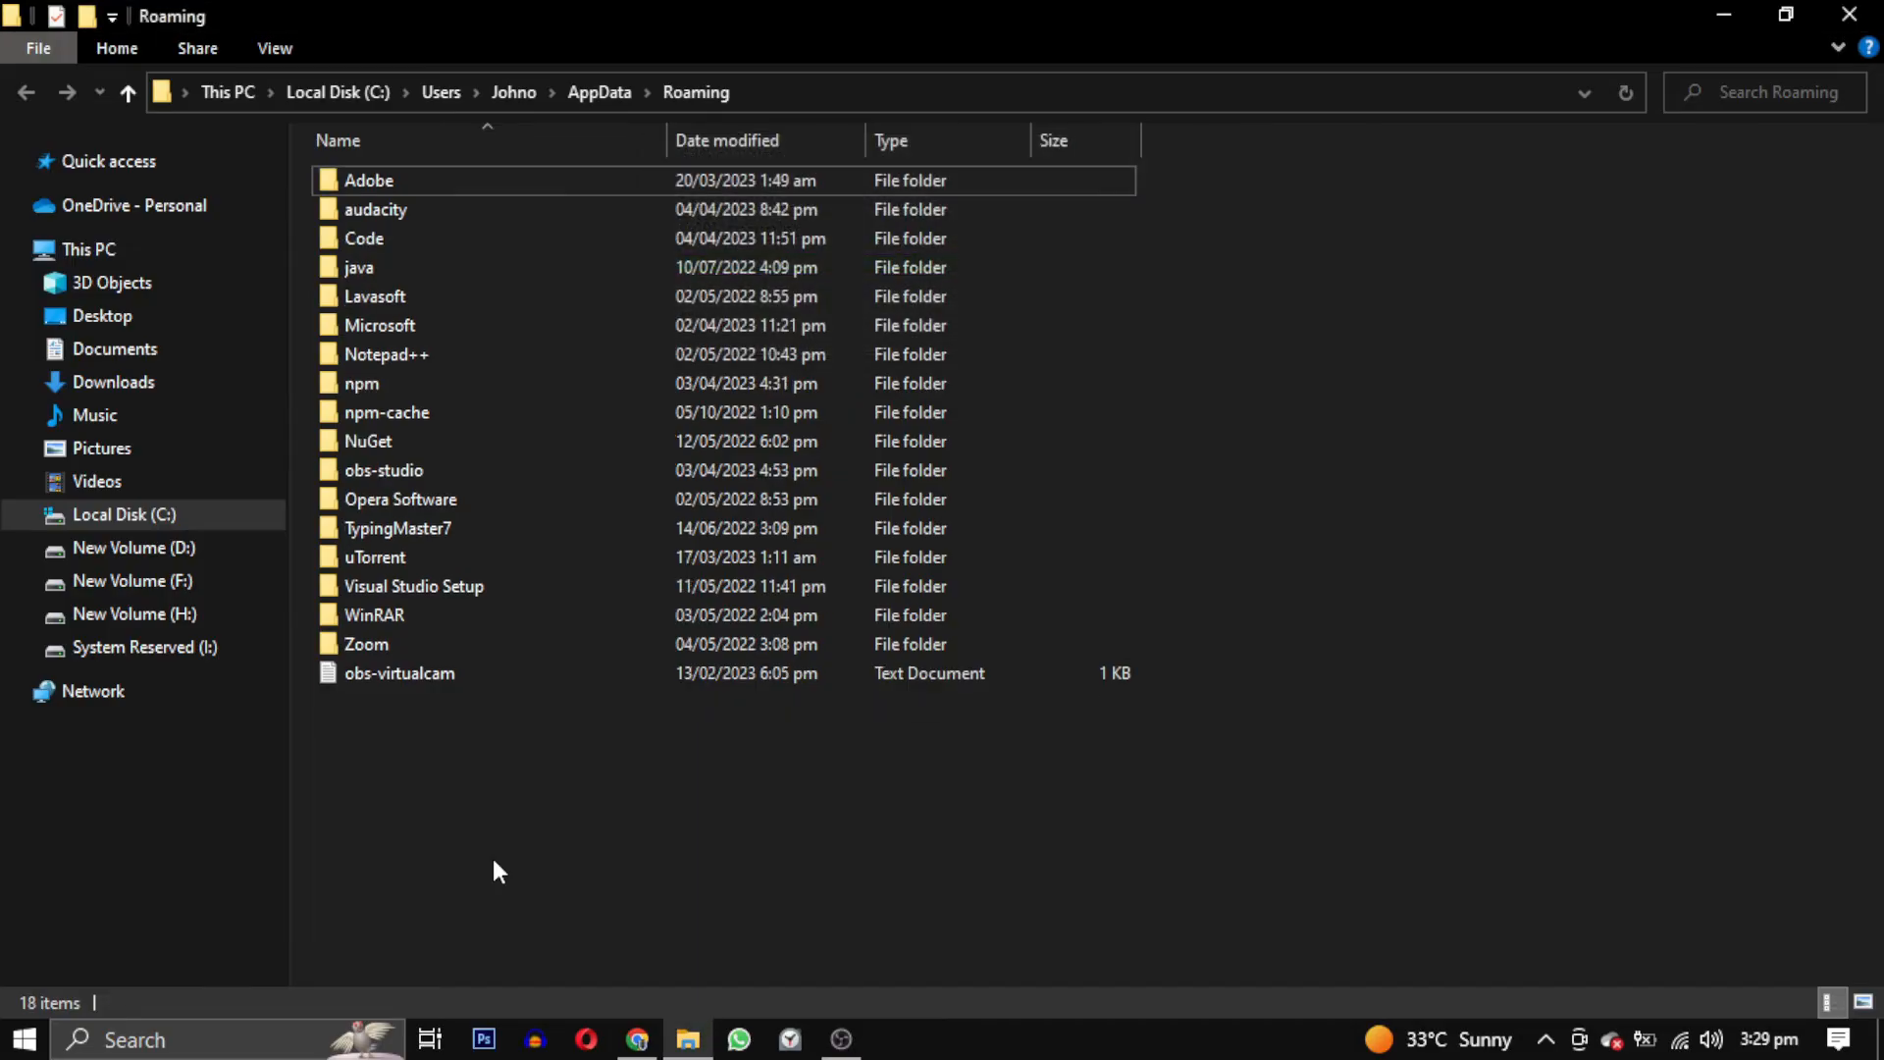
mouse_move(1854, 13)
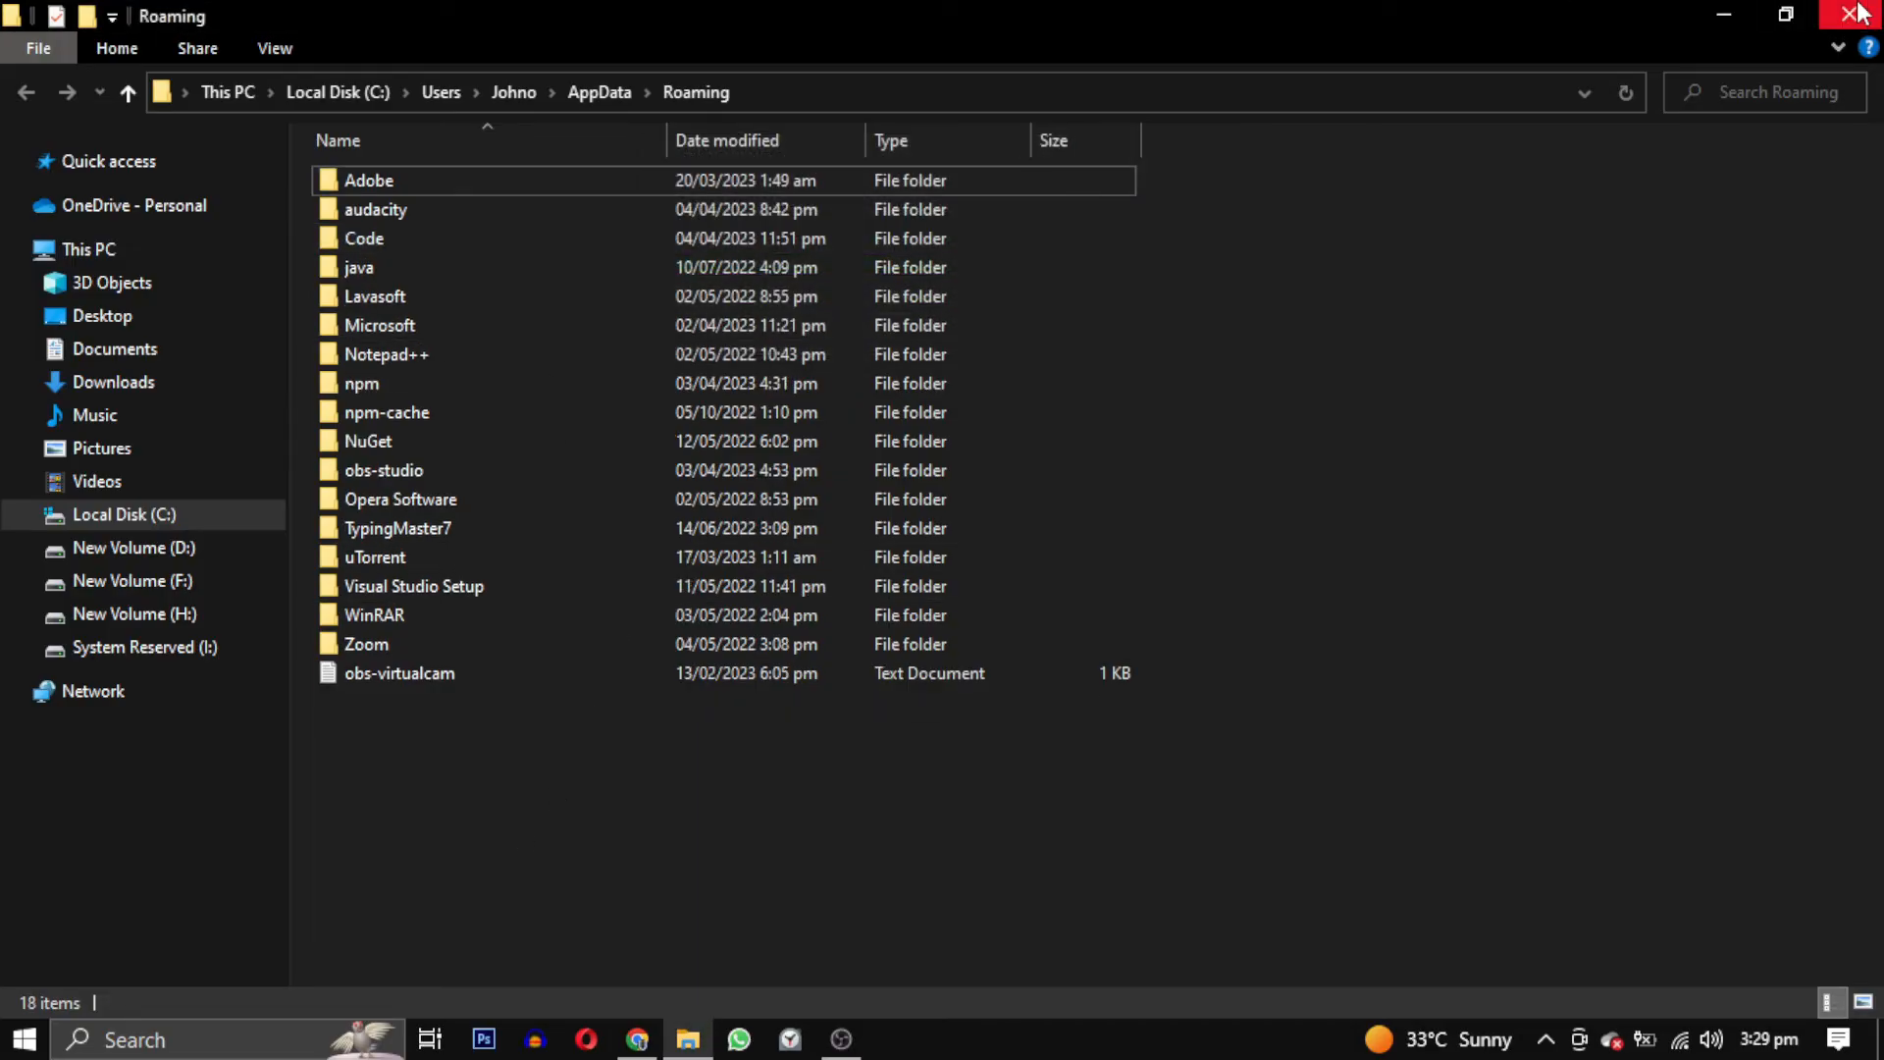
click(1861, 13)
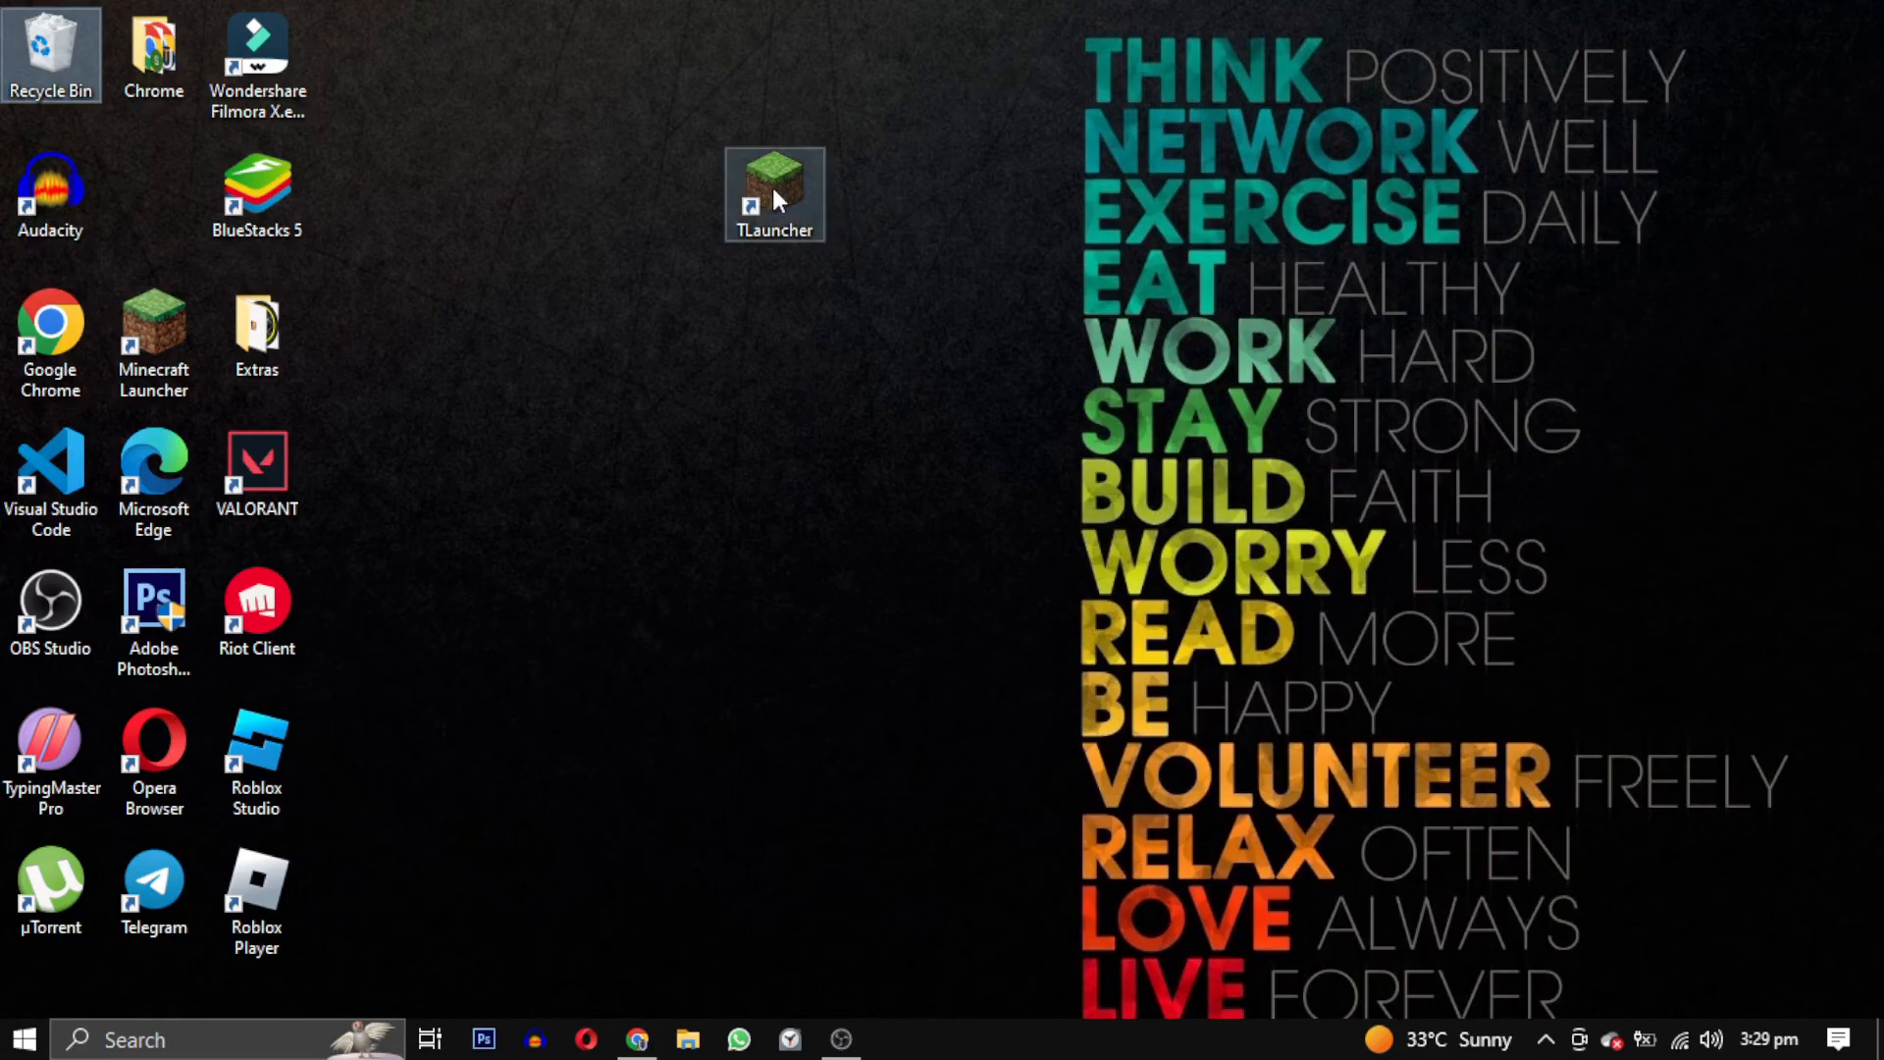
Step: Launch the broken TLauncher desktop shortcut and confirm deleting it
double_click(775, 192)
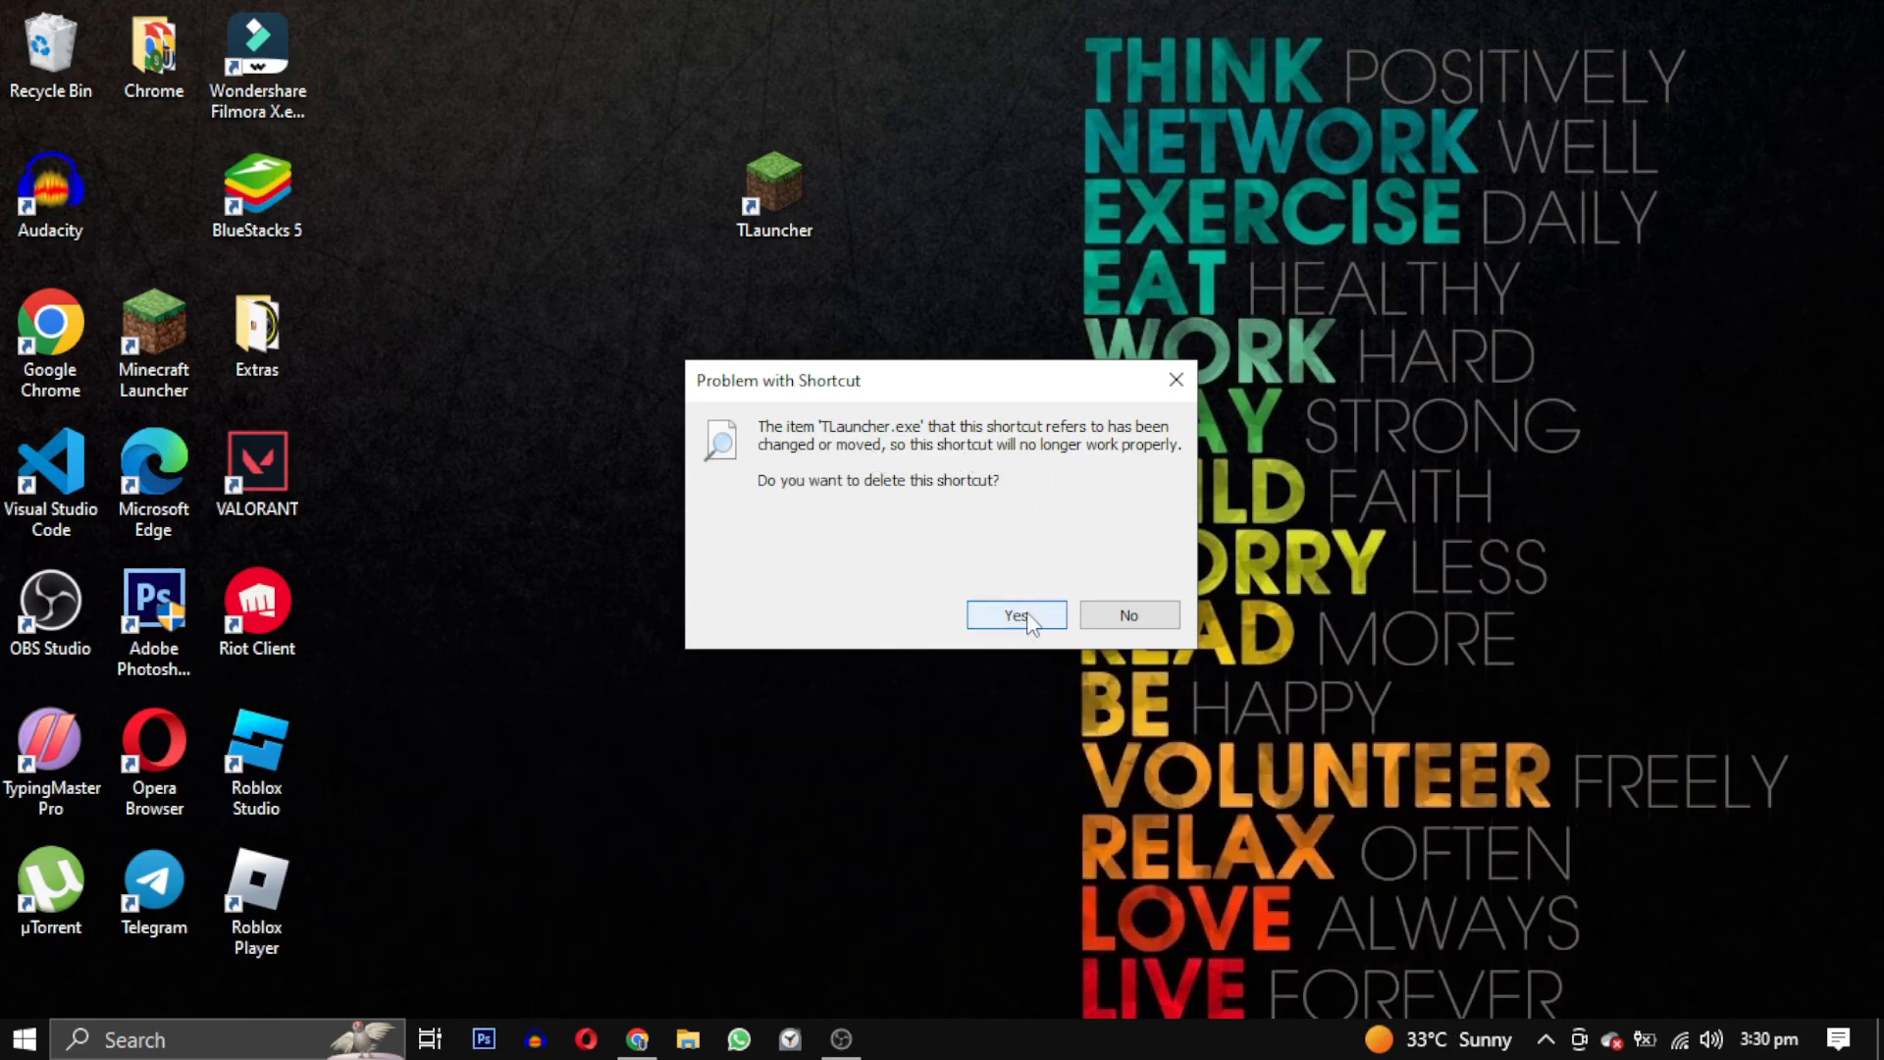
click(1015, 614)
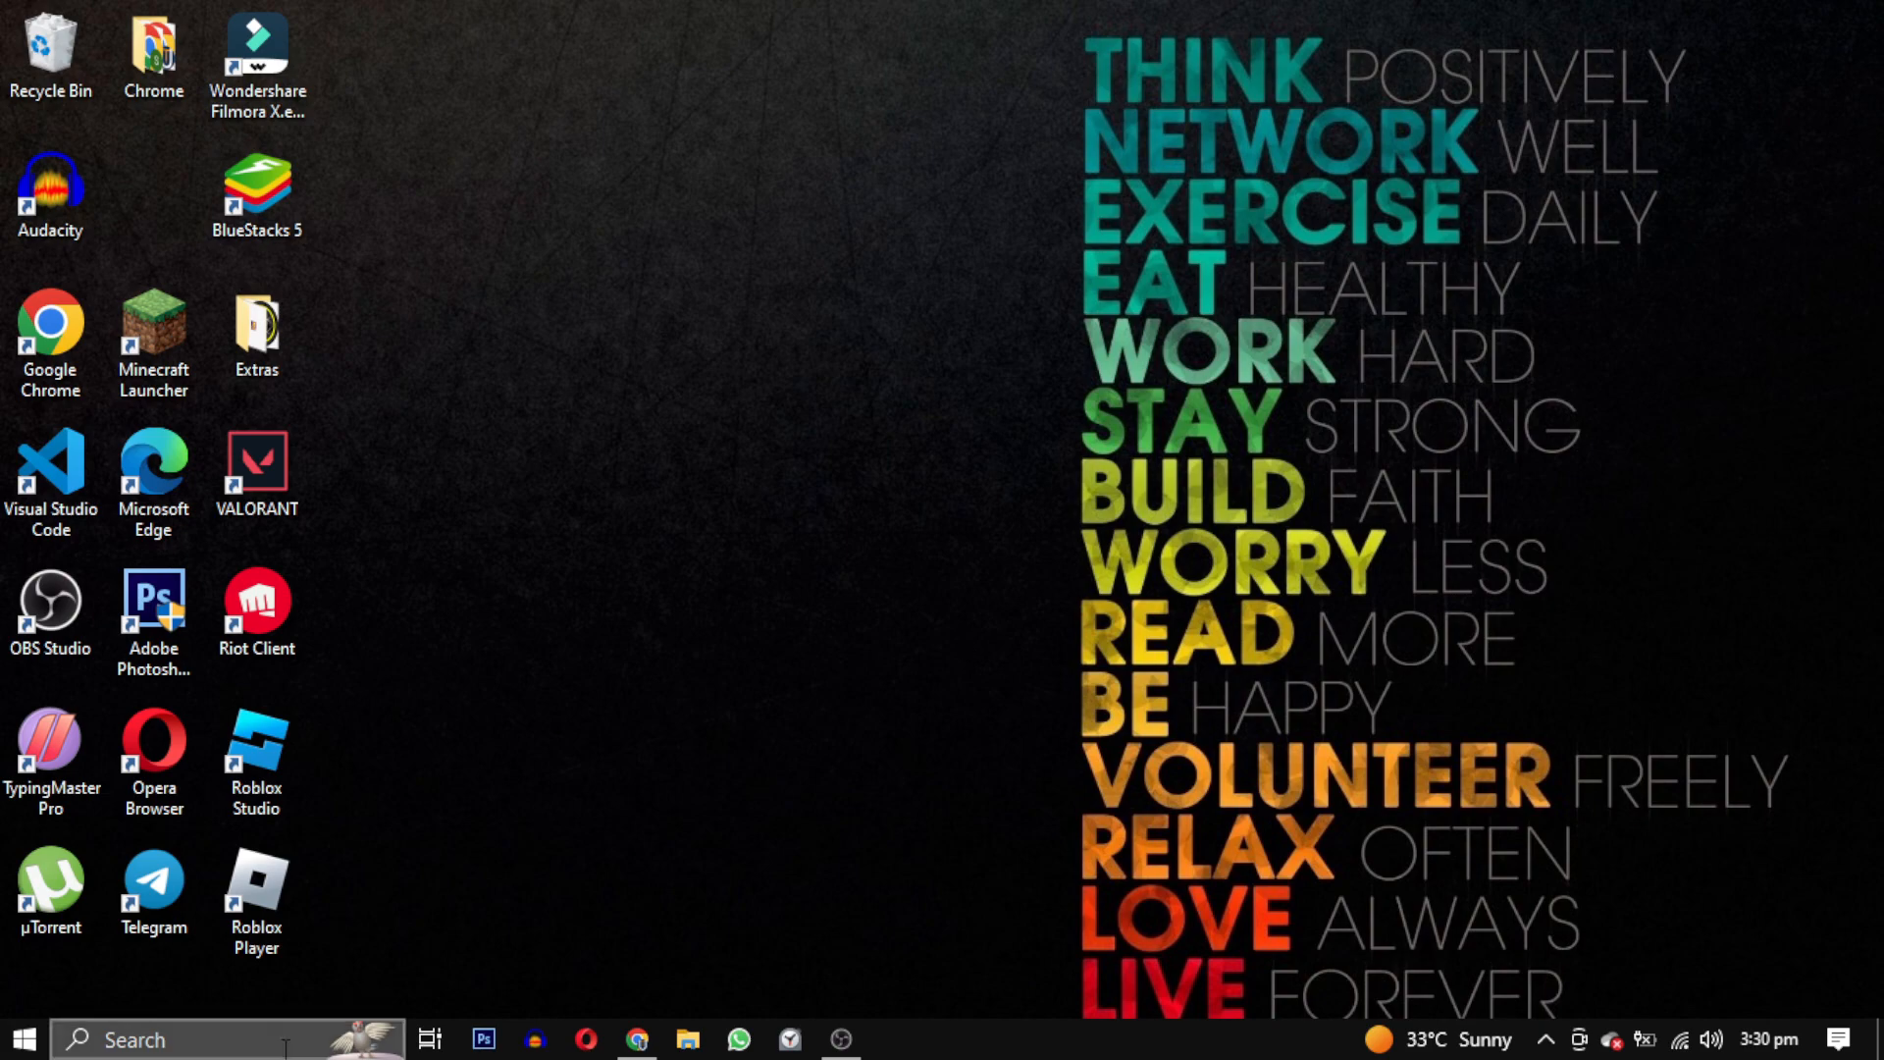